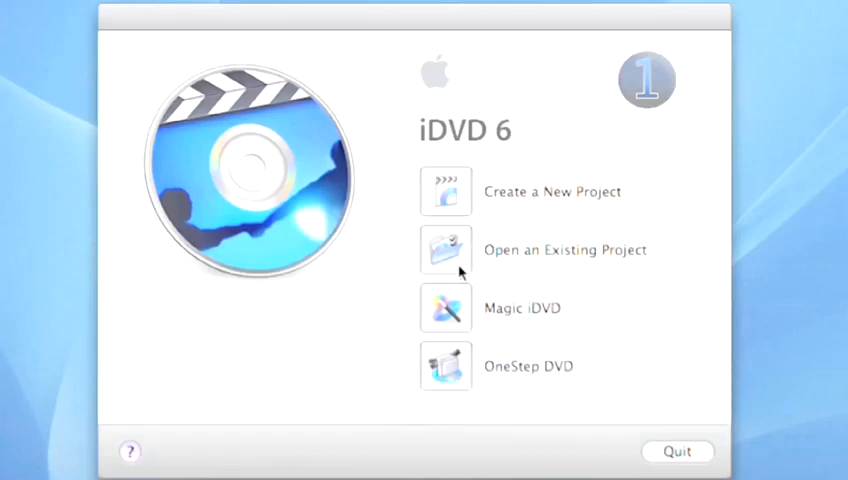
# Open the existing slideshow project from the iDVD welcome window
pyautogui.click(444, 250)
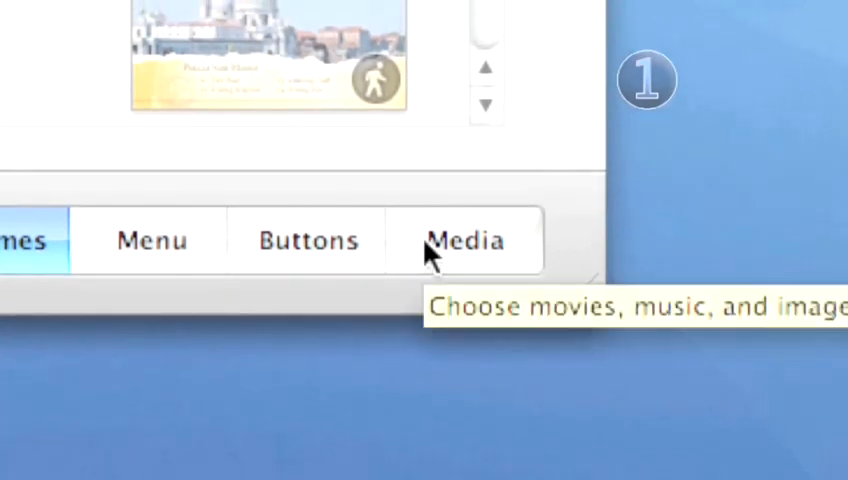
# Show the Audio media sources listing GarageBand songs and the iTunes library
pyautogui.click(464, 240)
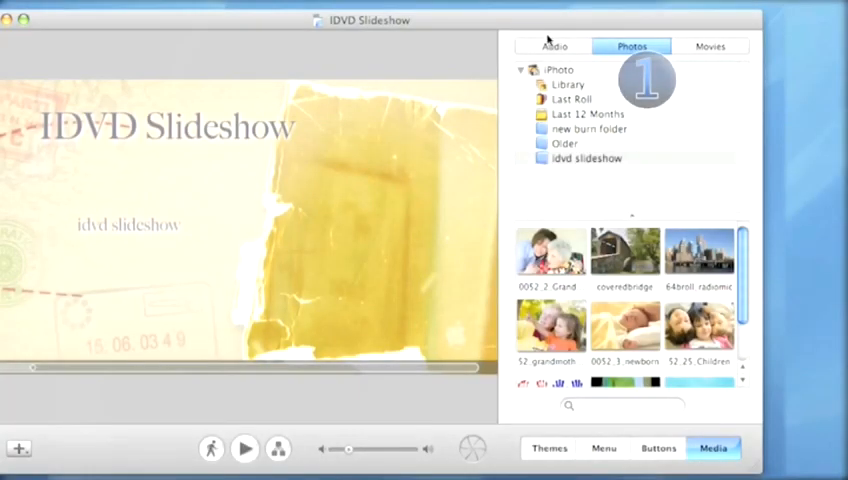
pyautogui.click(556, 46)
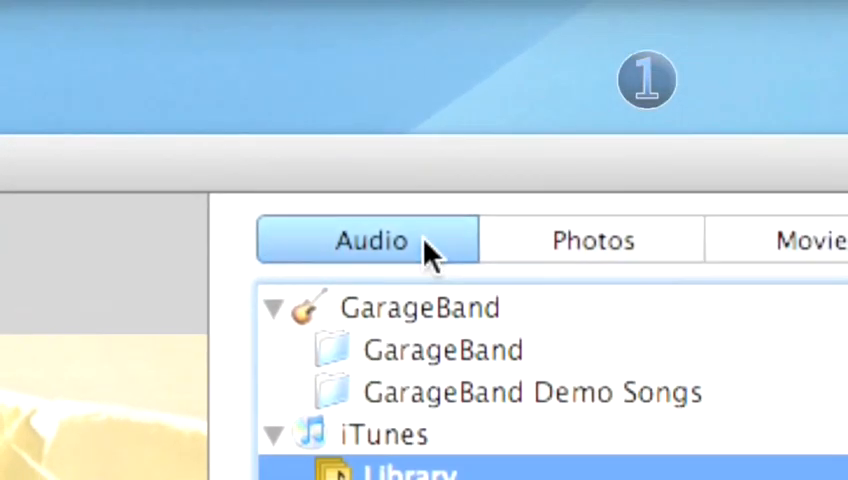